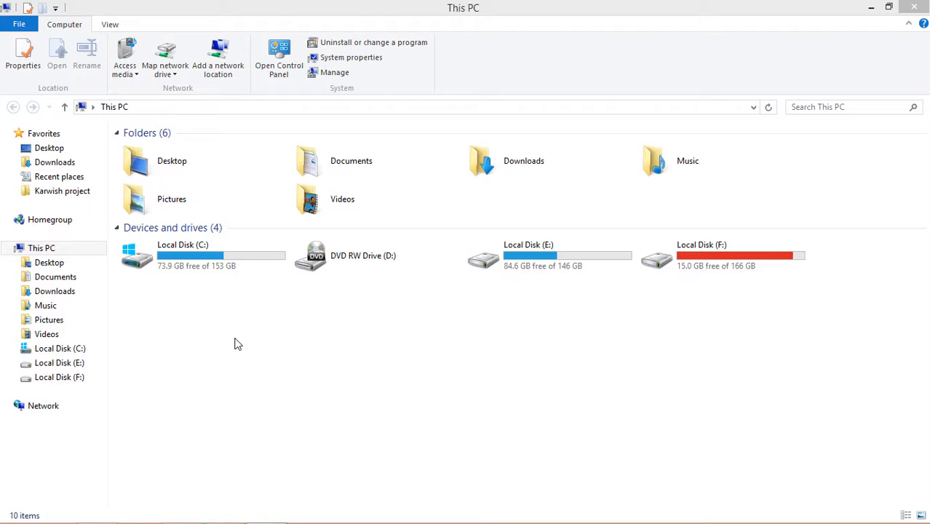
{"action": "mouse_move", "coordinate": [242, 346]}
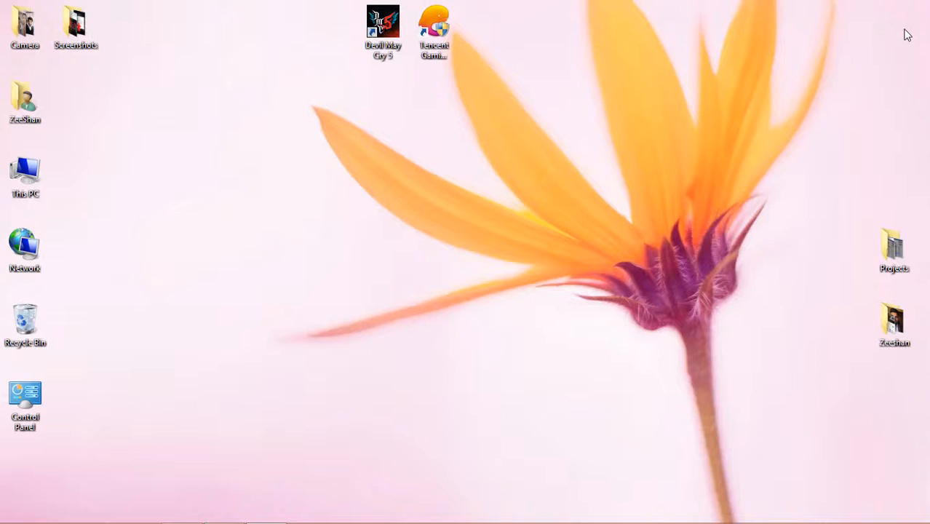
- Show the System properties page for This PC (Windows 8.1 Pro, hardware details)
{"action": "right_click", "coordinate": [25, 174]}
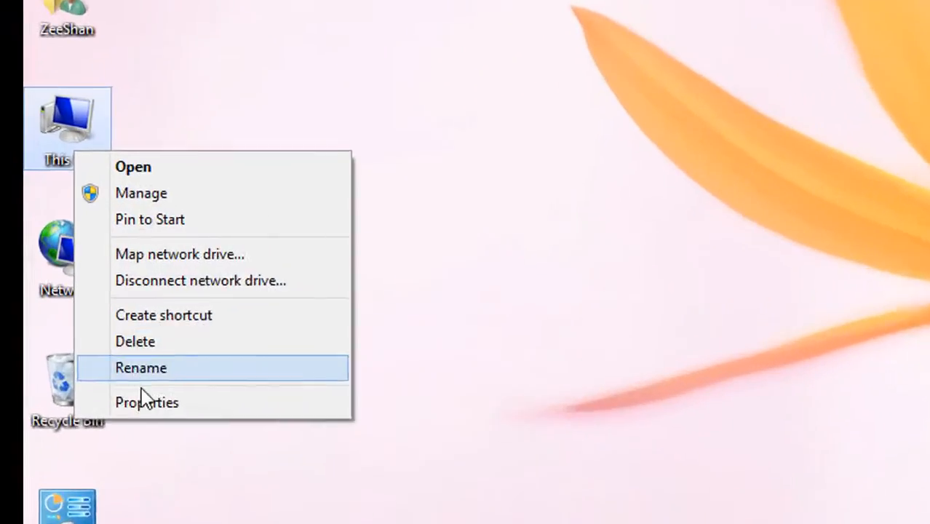
{"action": "left_click", "coordinate": [146, 401]}
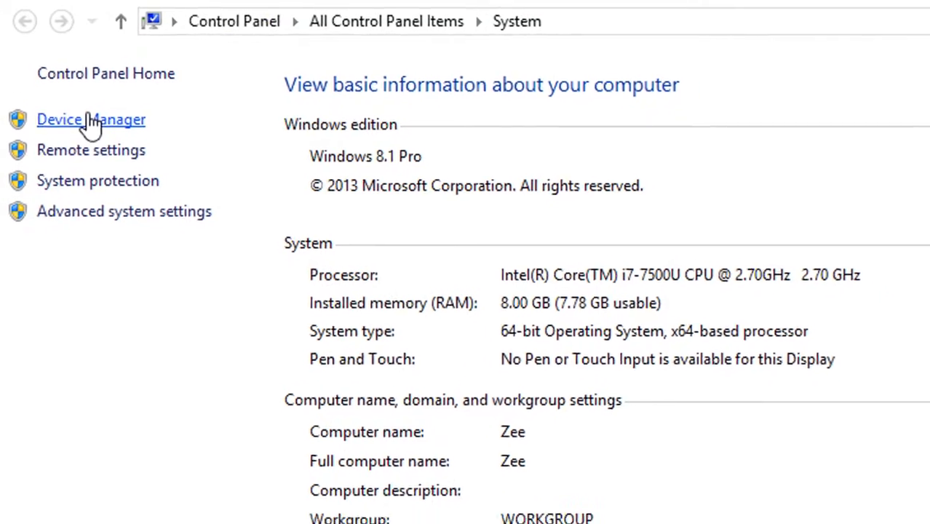
- Under Portable Devices, bring up the Infinix X559C's properties showing the Code 19 error
{"action": "left_click", "coordinate": [90, 119]}
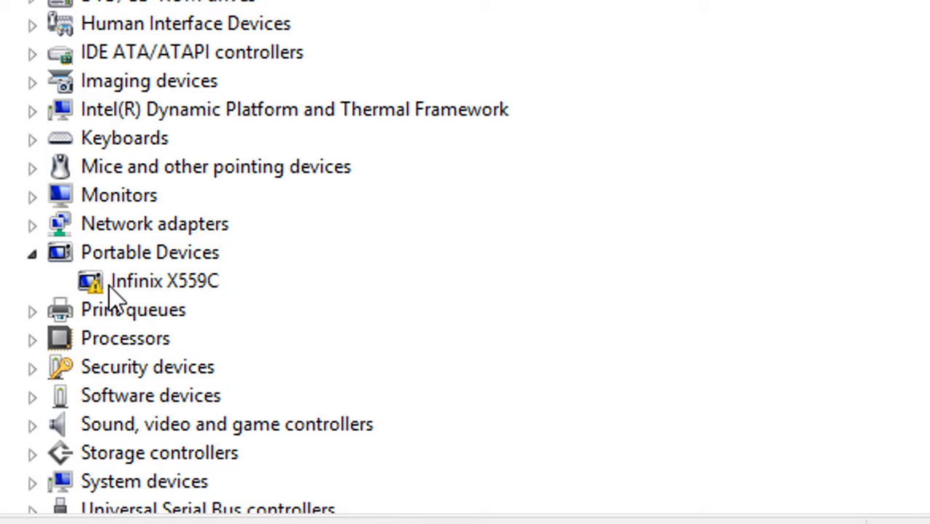
{"action": "left_click", "coordinate": [163, 281]}
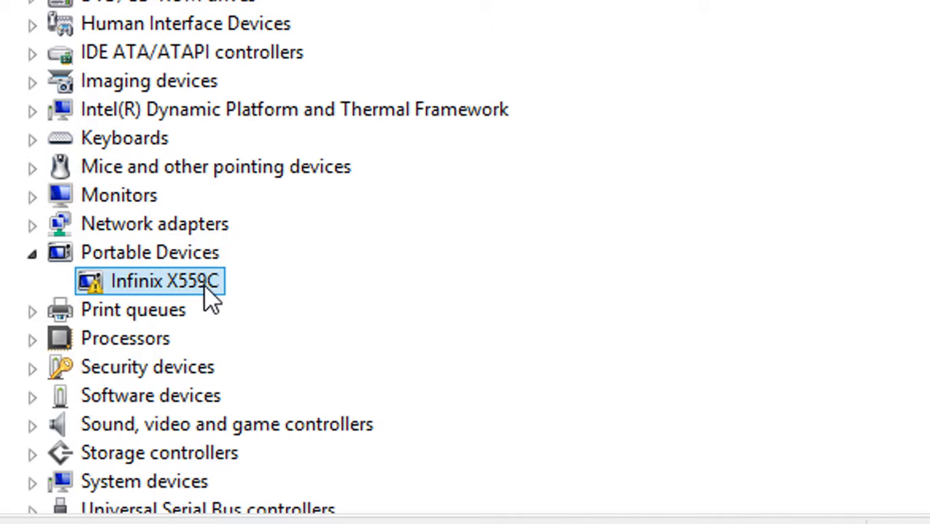
{"action": "right_click", "coordinate": [163, 281]}
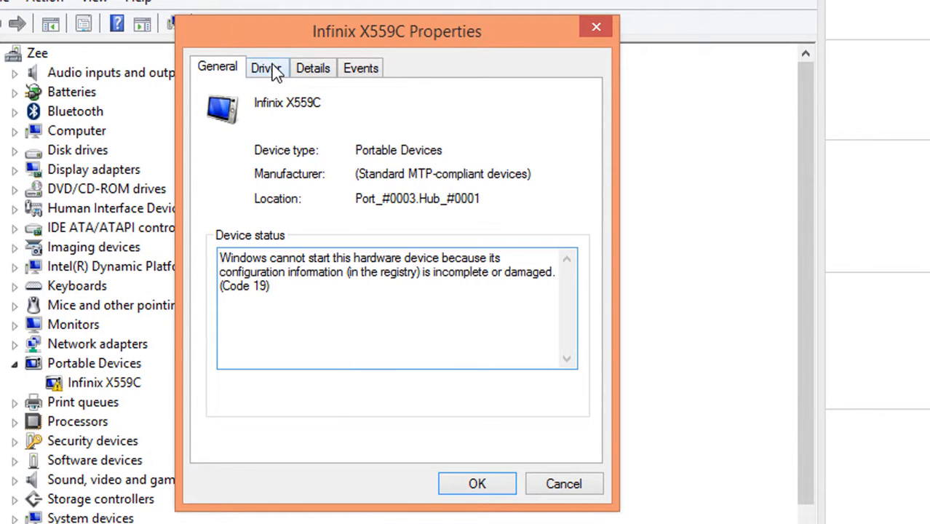
- Update the phone's driver by picking the Microsoft MTP device from the local driver list
{"action": "left_click", "coordinate": [265, 68]}
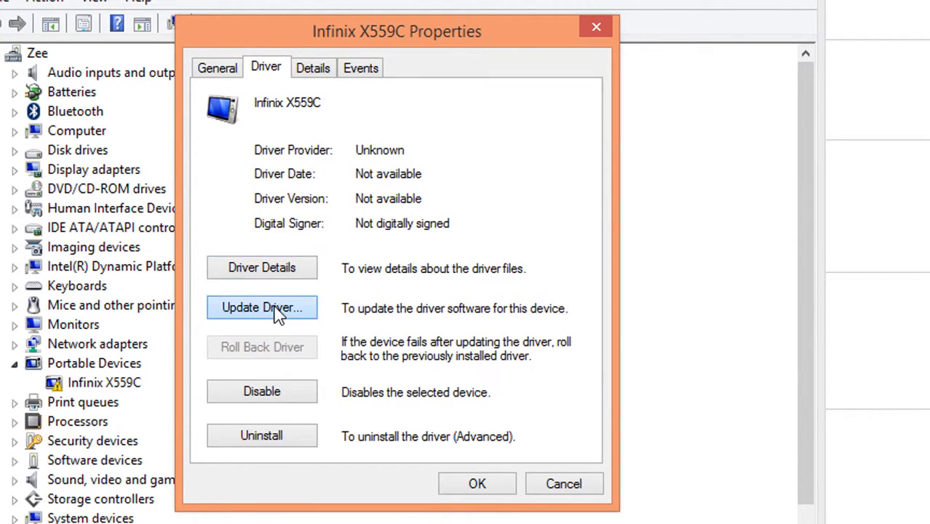
{"action": "left_click", "coordinate": [262, 307]}
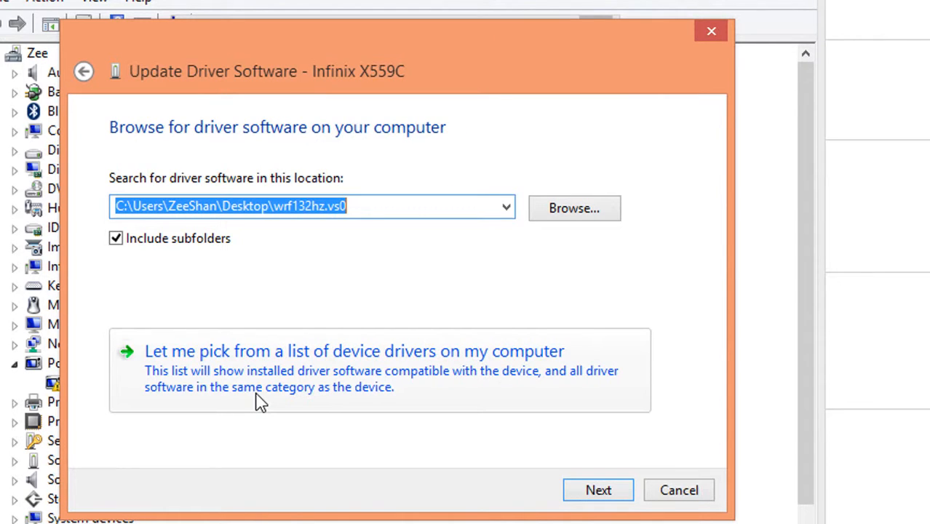
{"action": "left_click", "coordinate": [355, 350]}
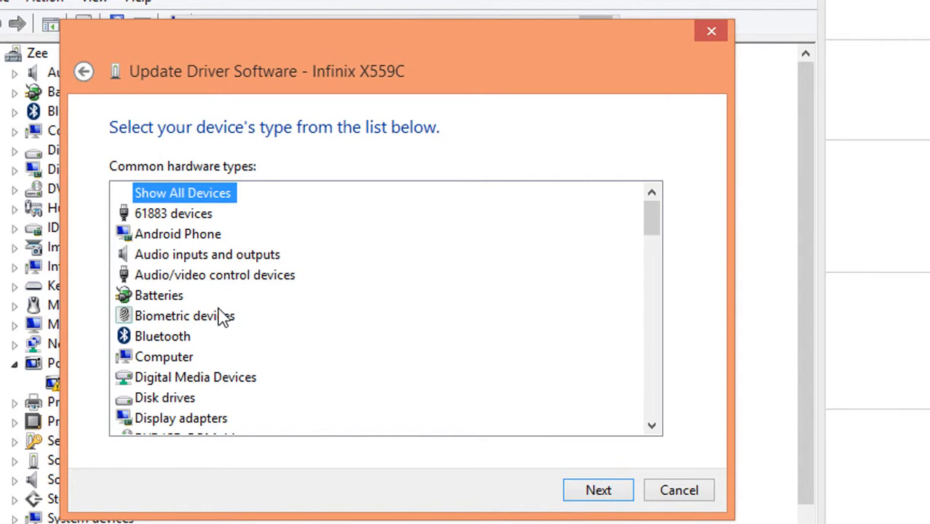
{"action": "left_click", "coordinate": [596, 489]}
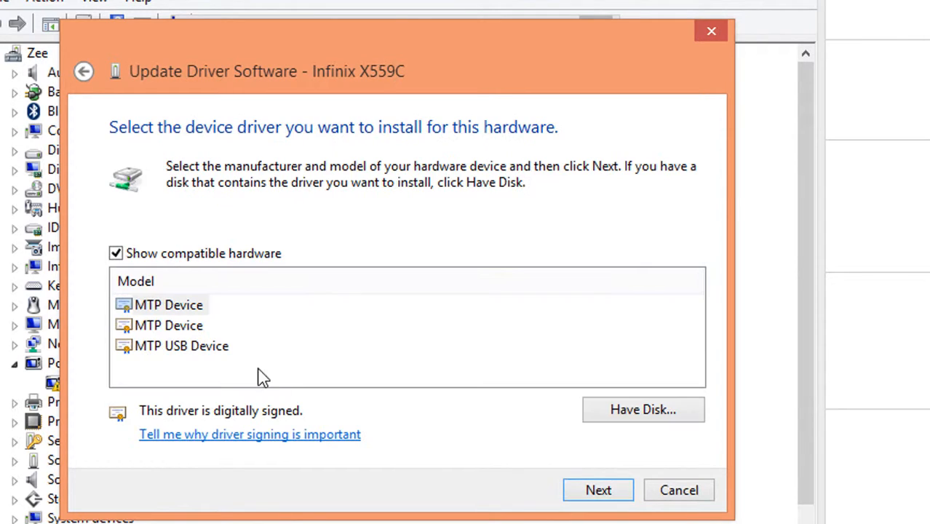
{"action": "left_click", "coordinate": [596, 489]}
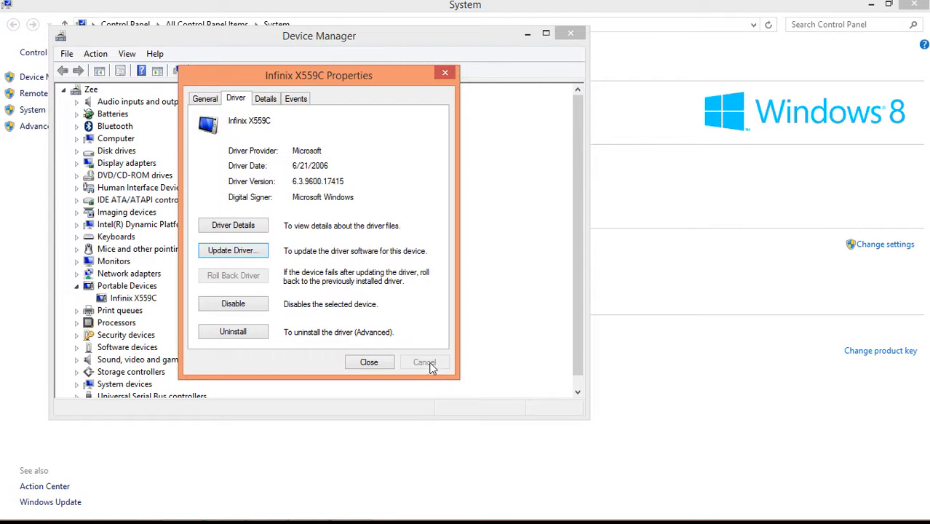
- Close the phone's properties and Device Manager once Device Setup finishes installing
{"action": "left_click", "coordinate": [233, 250]}
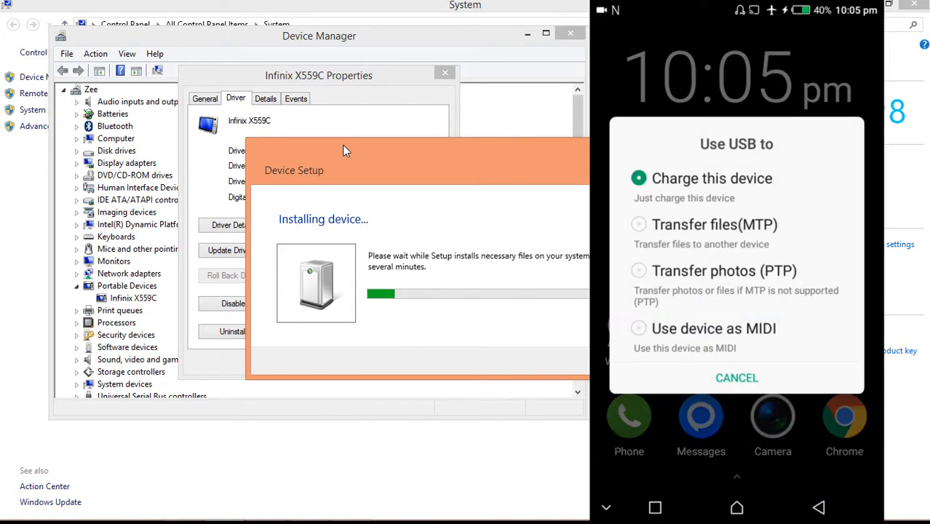
{"action": "left_click", "coordinate": [736, 377]}
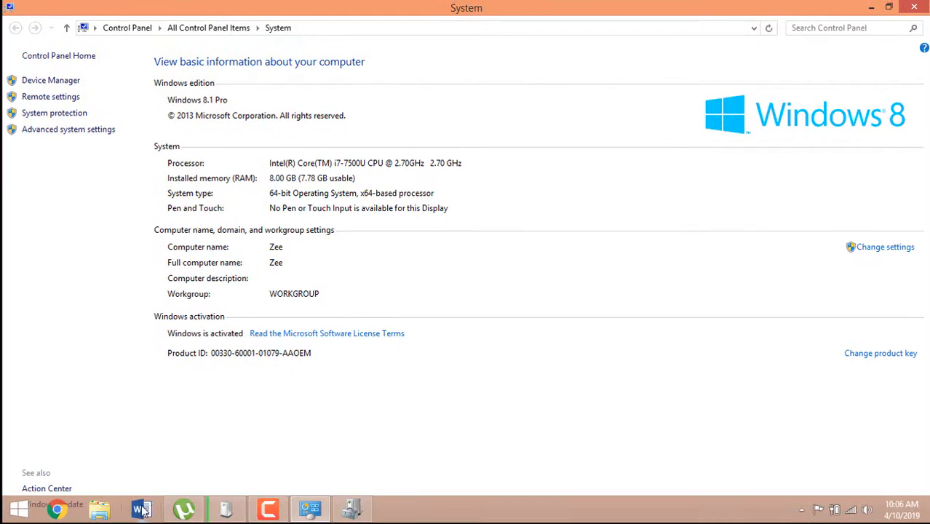
- Browse into the Infinix X559C in This PC and view its empty SD Card folder
{"action": "left_click", "coordinate": [98, 506]}
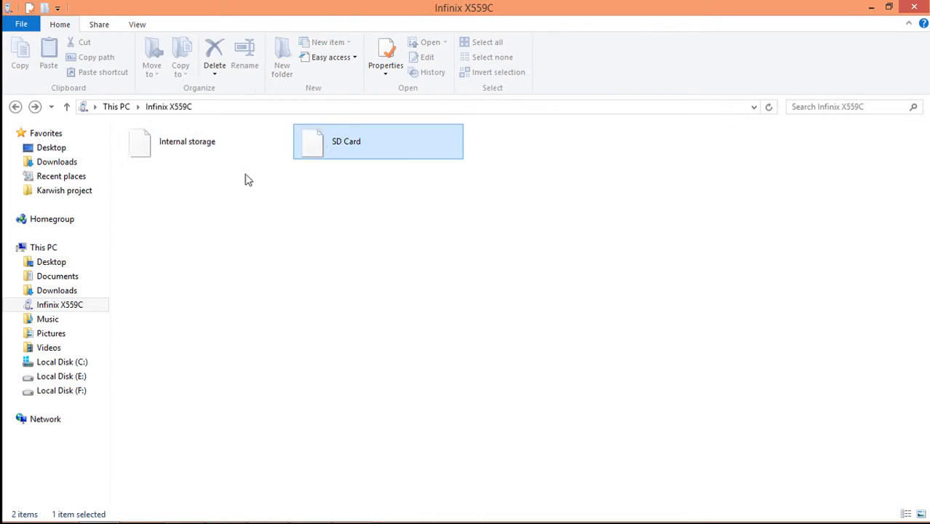
{"action": "double_click", "coordinate": [378, 142]}
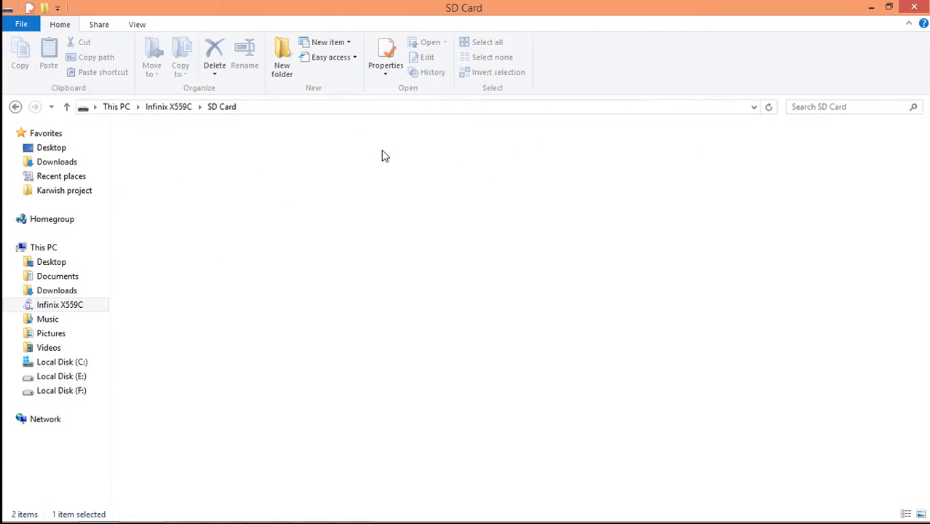